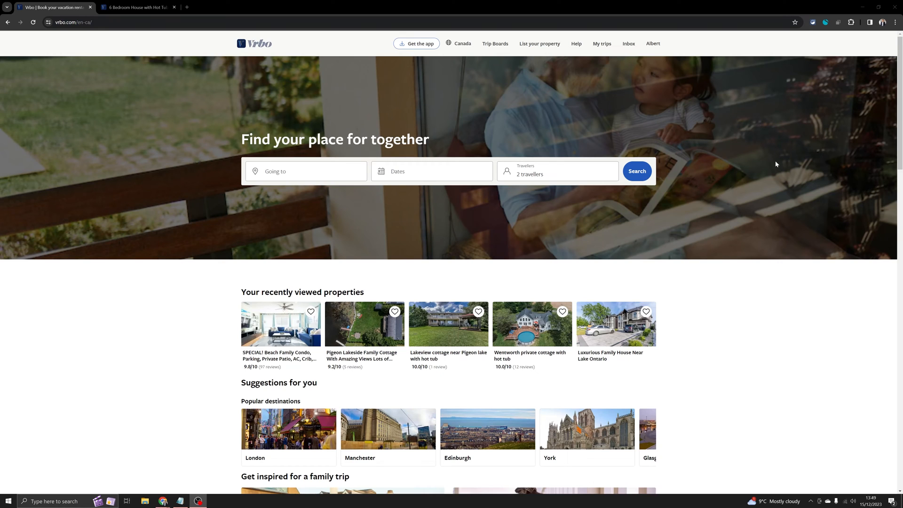
{"action": "mouse_move", "coordinate": [768, 165]}
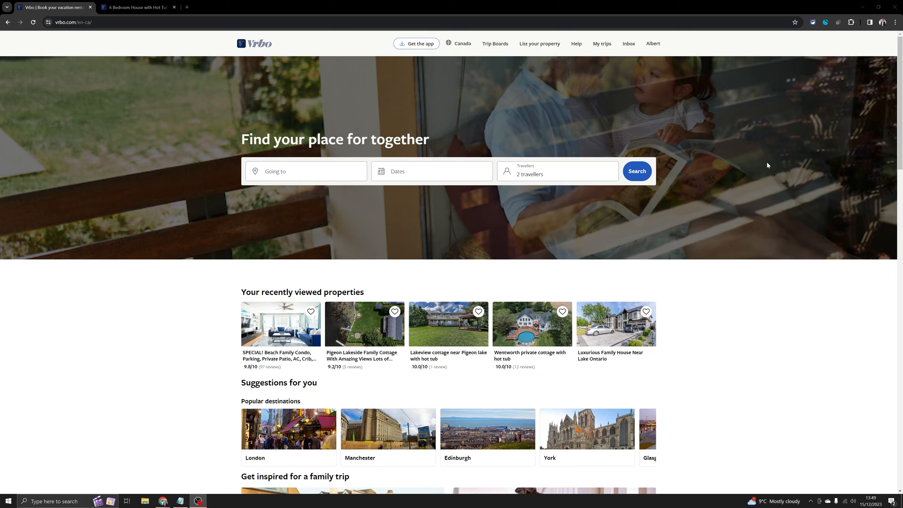
{"action": "mouse_move", "coordinate": [660, 163]}
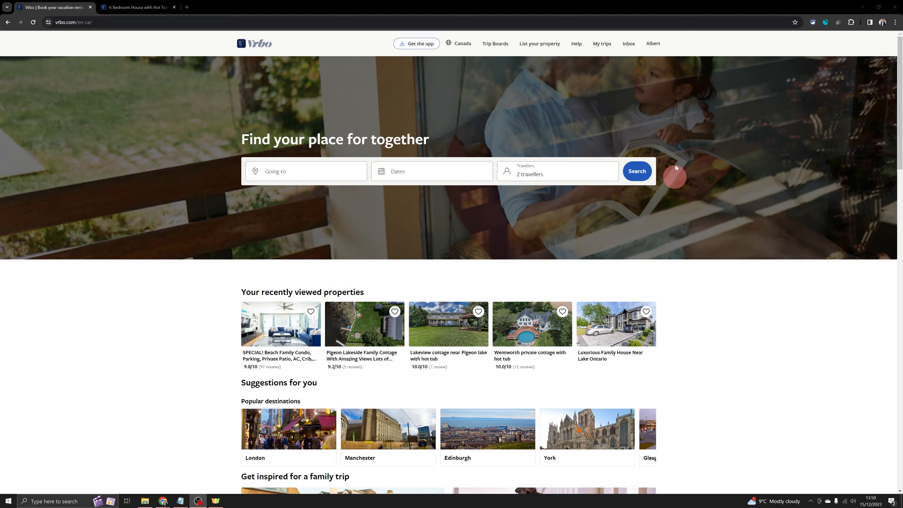
Go to the Owner Dashboard from the account name menu
{"action": "left_click", "coordinate": [653, 44]}
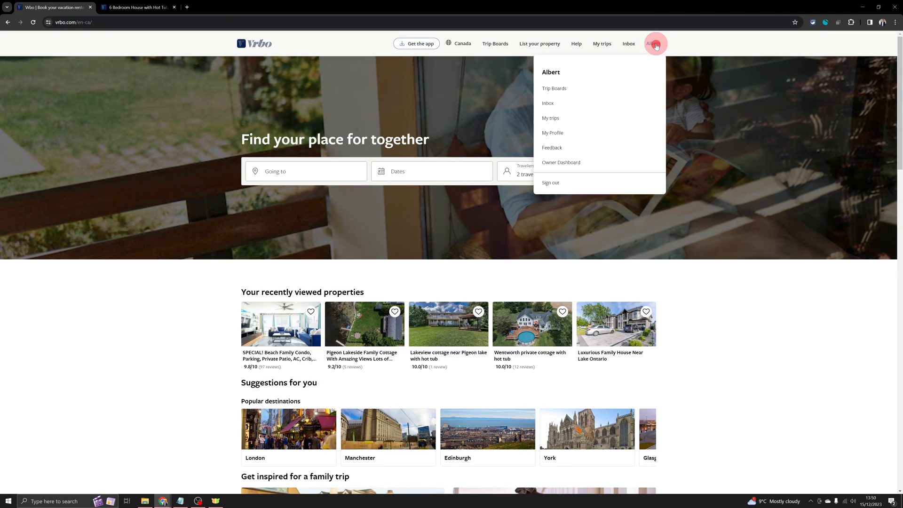
{"action": "mouse_move", "coordinate": [563, 164]}
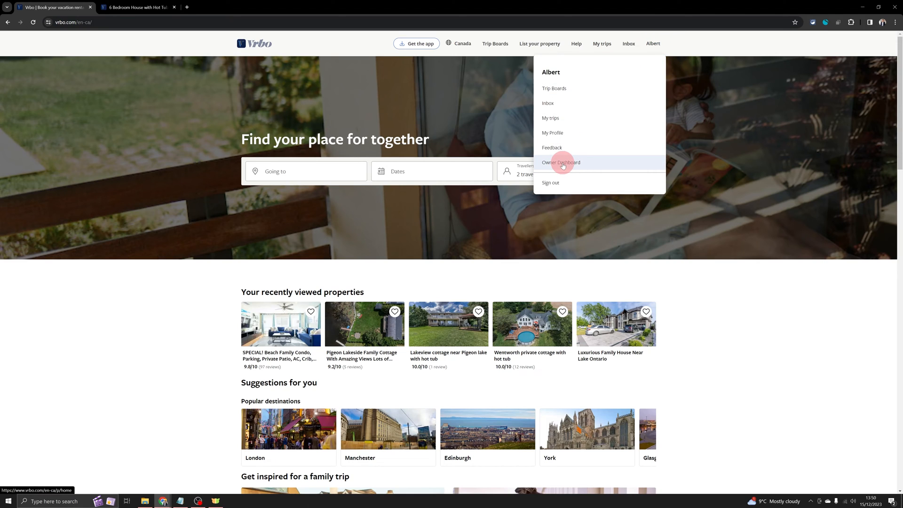
{"action": "left_click", "coordinate": [563, 165]}
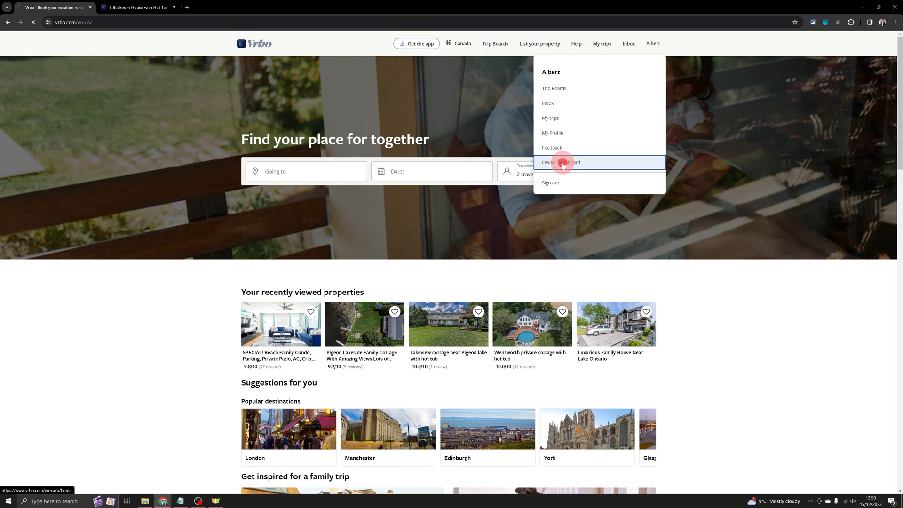
{"action": "left_click", "coordinate": [561, 162]}
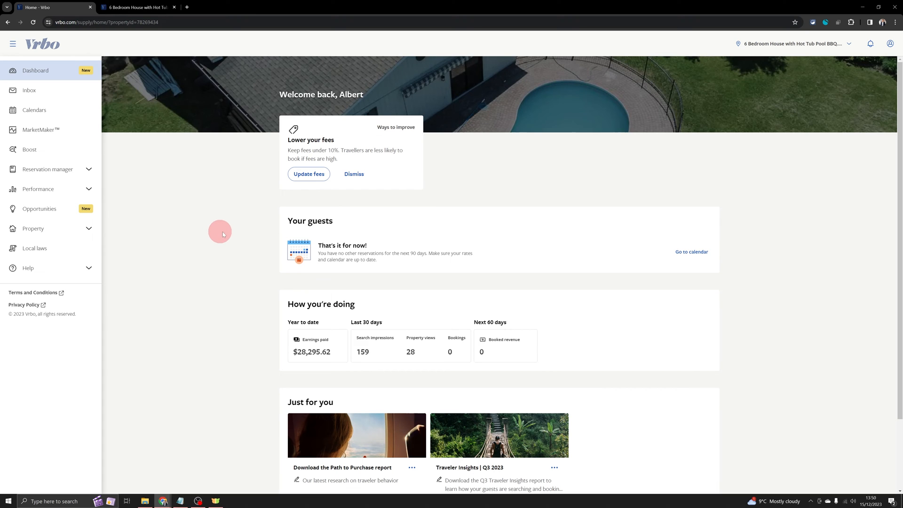
{"action": "mouse_move", "coordinate": [60, 79]}
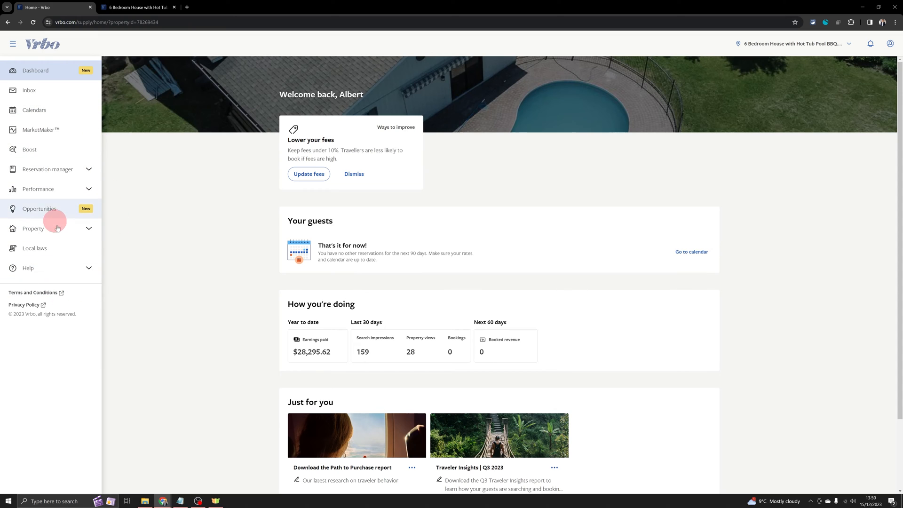
Open Property details, then follow the property ID 2801120 link
{"action": "left_click", "coordinate": [32, 228]}
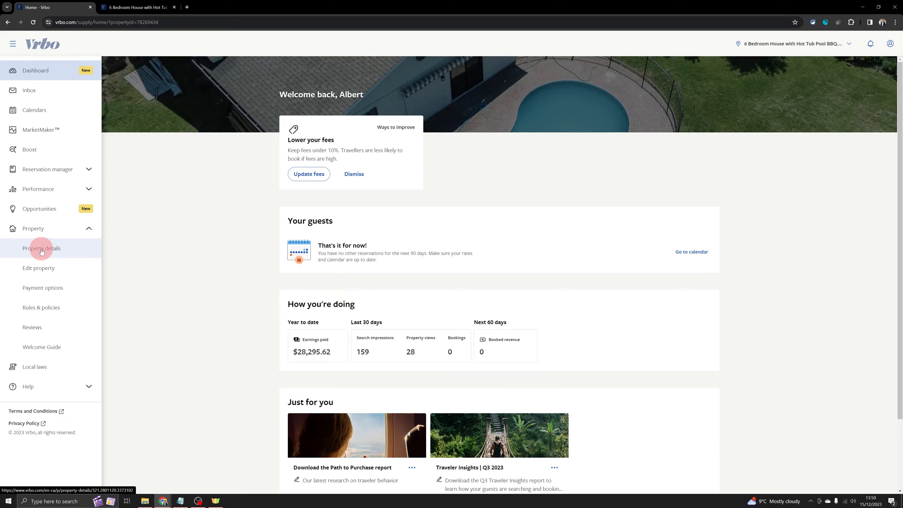
{"action": "left_click", "coordinate": [41, 248]}
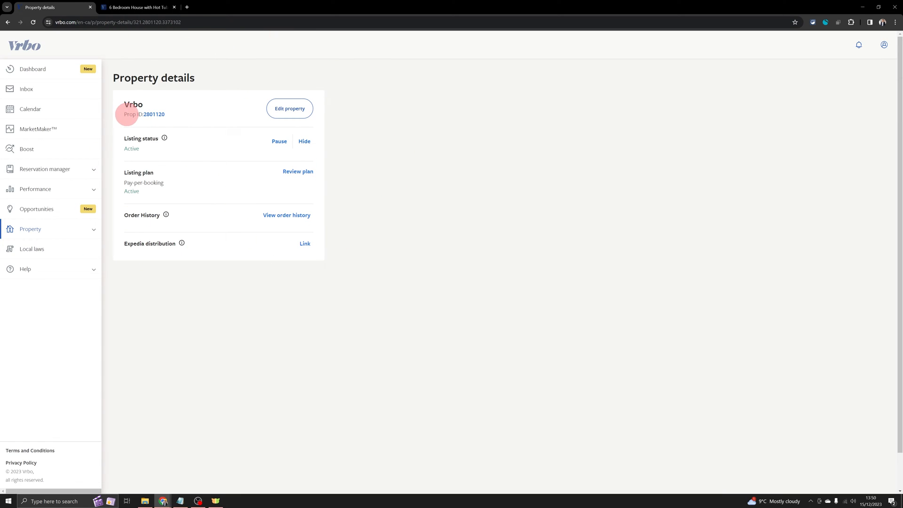
{"action": "left_click", "coordinate": [173, 7]}
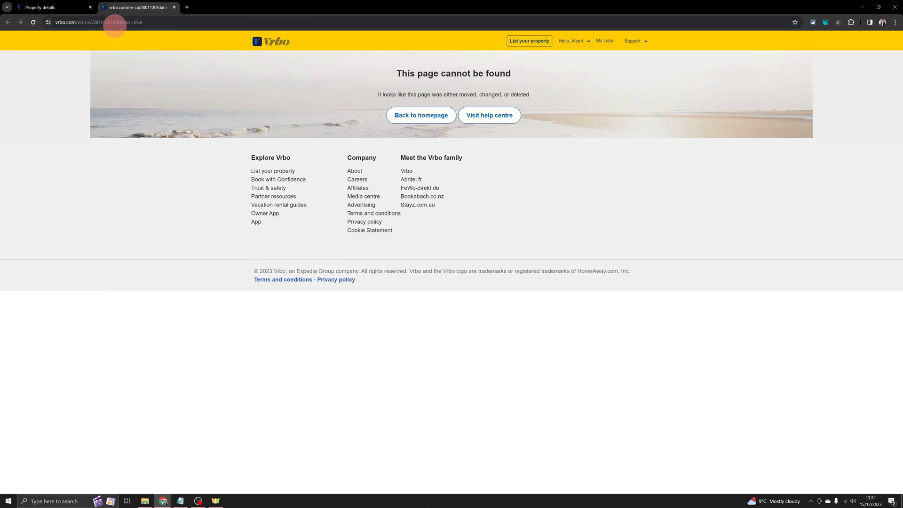
Back on Property details, open the 6 Bedroom House public listing
{"action": "left_click", "coordinate": [57, 7]}
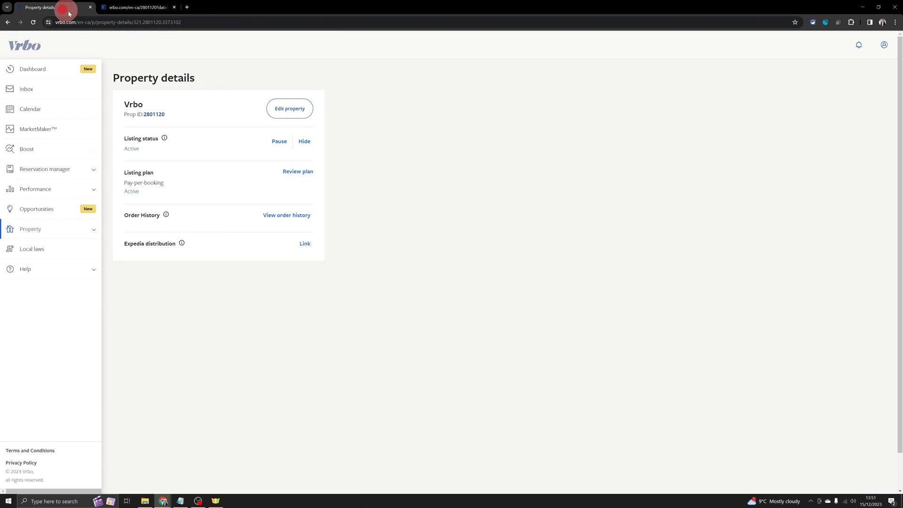
{"action": "double_click", "coordinate": [155, 114]}
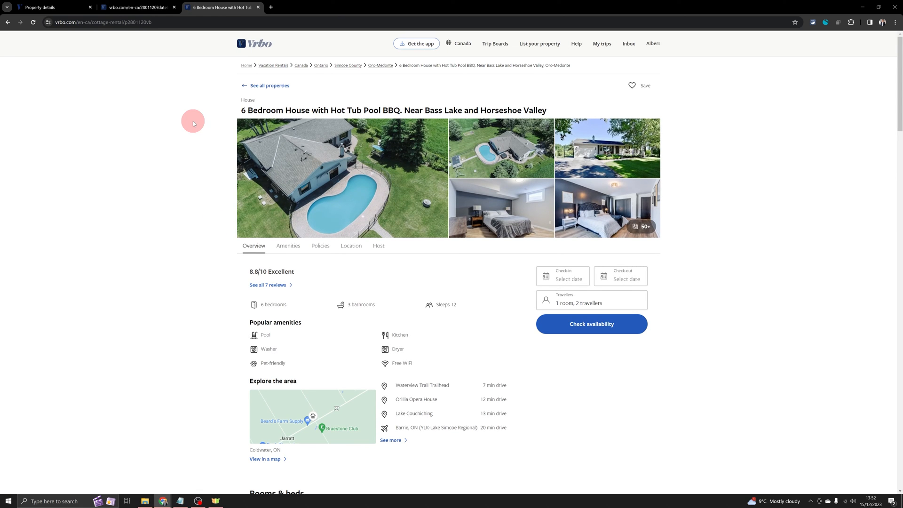
Select the listing URL in the address bar and copy it
{"action": "left_click", "coordinate": [106, 22]}
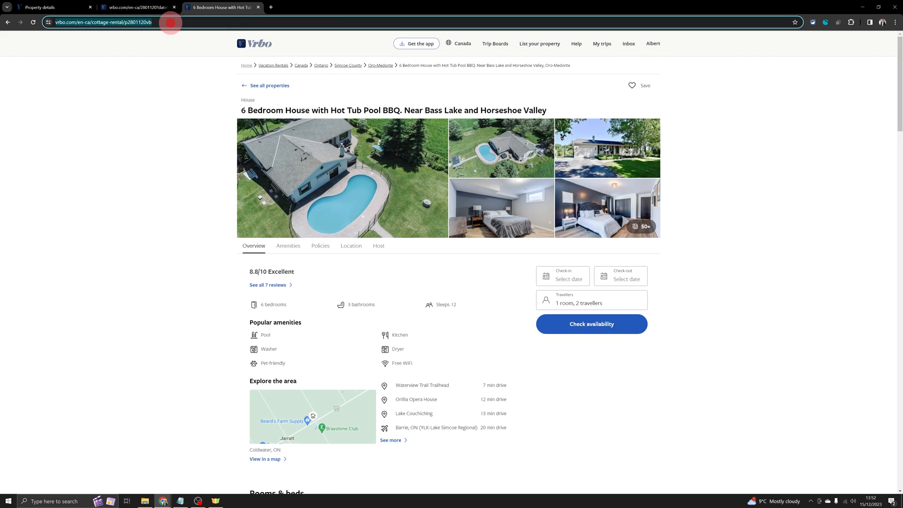
{"action": "right_click", "coordinate": [118, 21]}
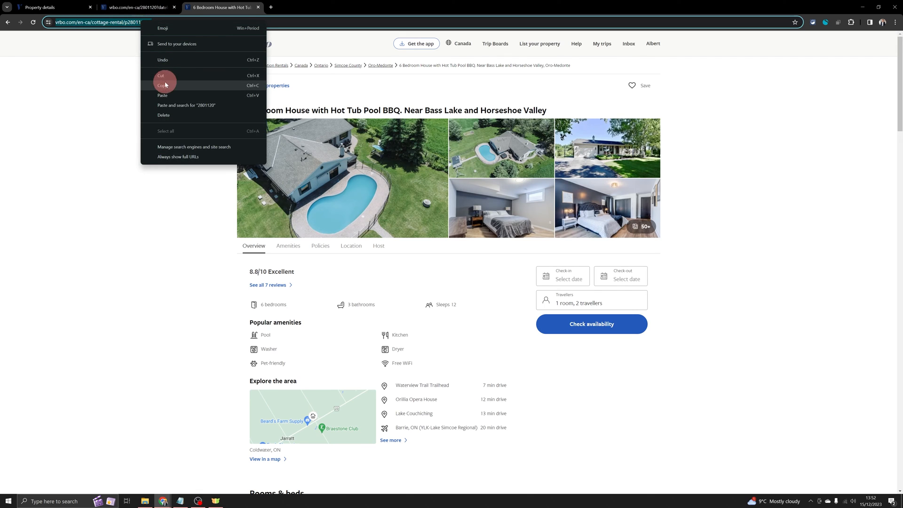
{"action": "left_click", "coordinate": [163, 85]}
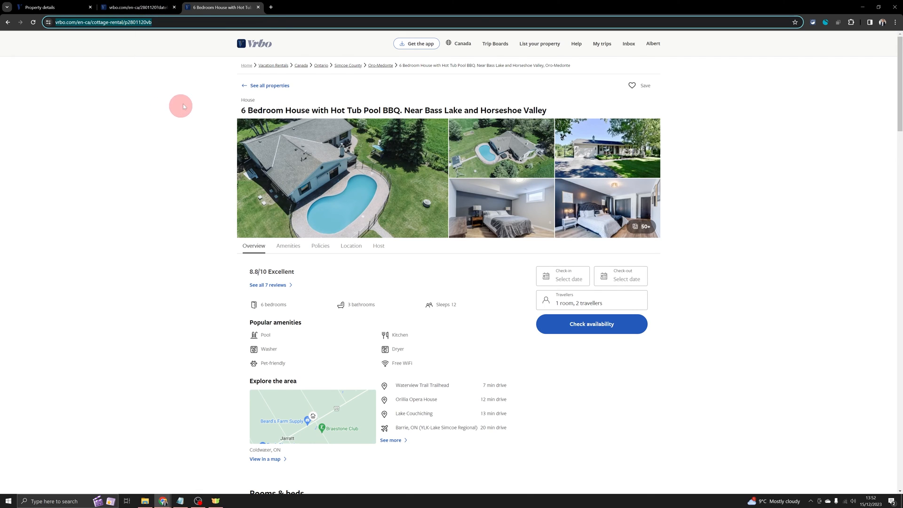
{"action": "mouse_move", "coordinate": [194, 60]}
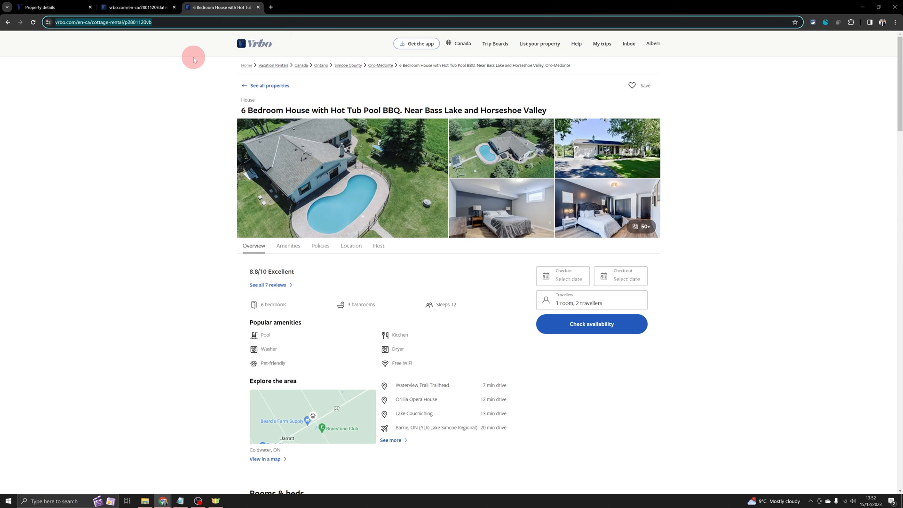